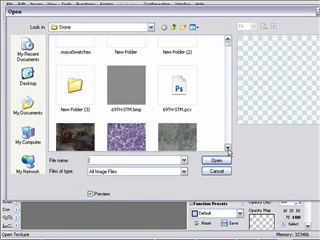
- Scroll through the texture thumbnails to find the stone wall image
scroll("down", 3)
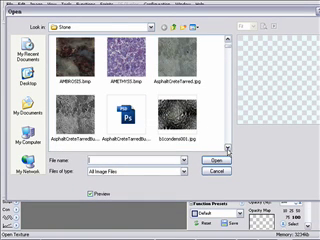
scroll("down", 3)
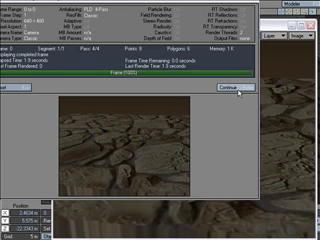
- Reopen the image file browser from the Surface Editor to choose the stone texture
left_click(268, 84)
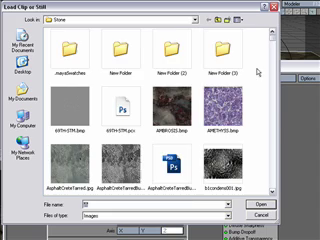
- Scroll the Load Image list down to the saved normal map file
scroll("down", 3)
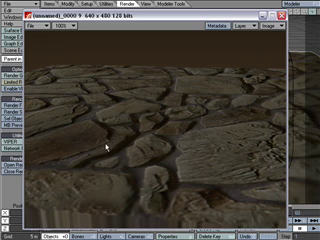
mouse_move(90, 152)
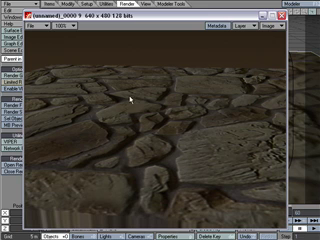
mouse_move(230, 40)
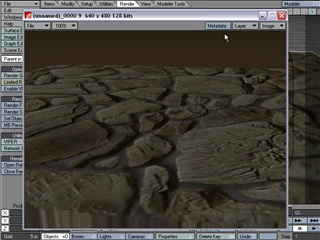